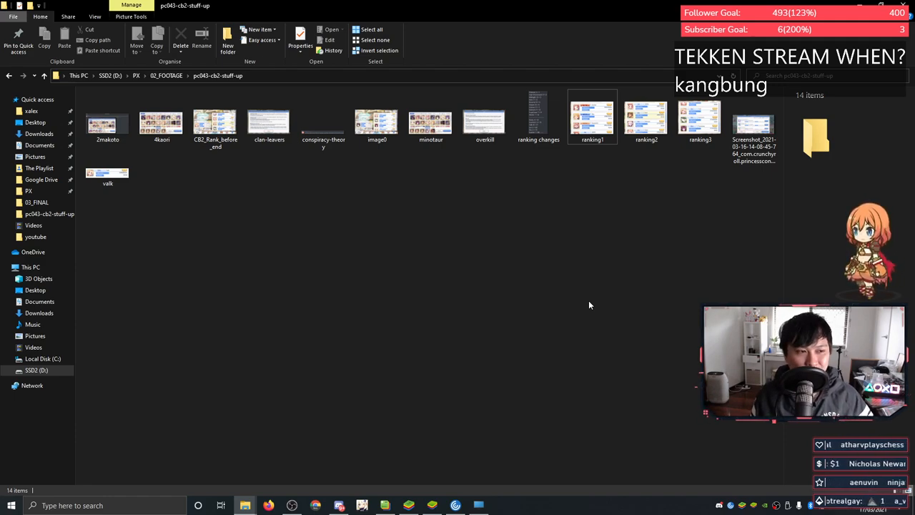
Step: View the ranking1 screenshot of top clans Scarlet, Sky and ScarletV2 beside the ranking changes image
left_click(214, 122)
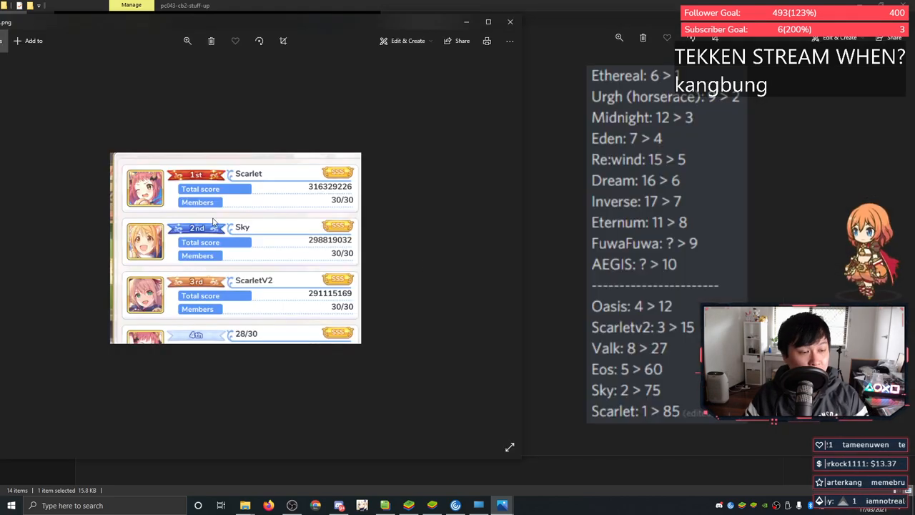
mouse_move(326, 326)
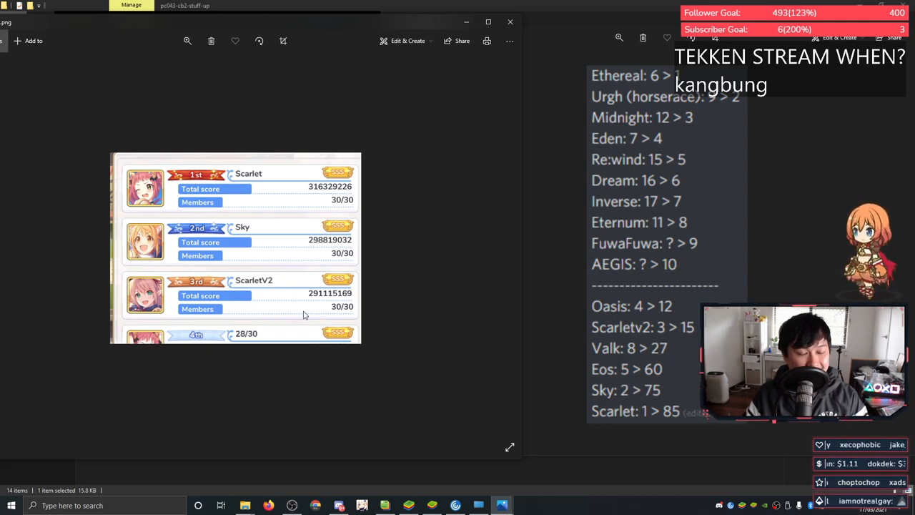
scroll("down", 3)
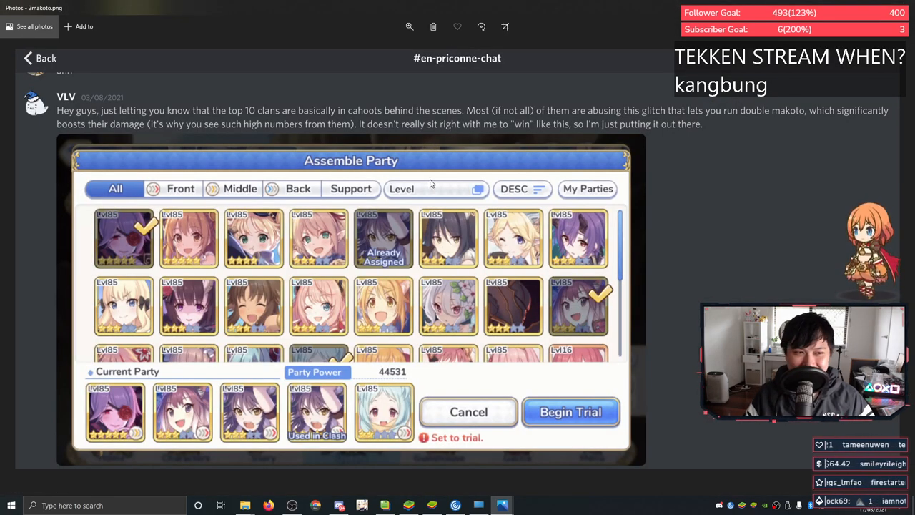
mouse_move(280, 106)
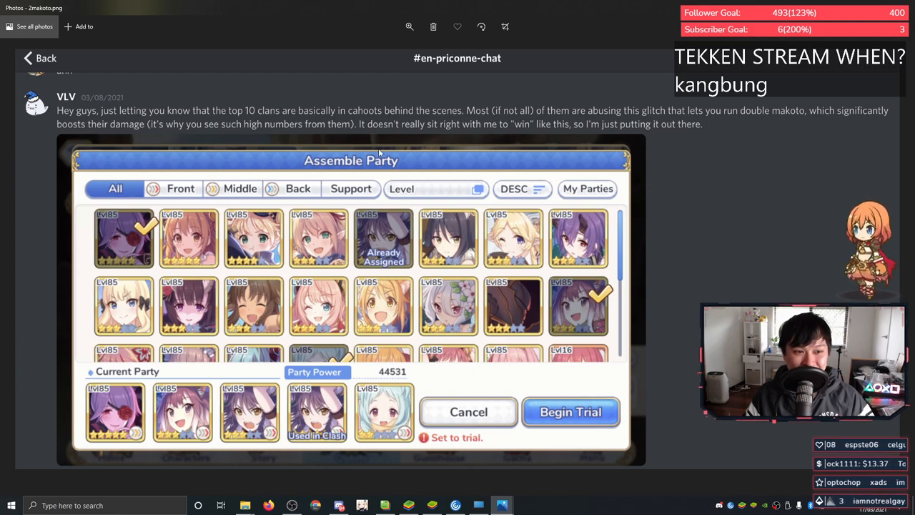
mouse_move(563, 296)
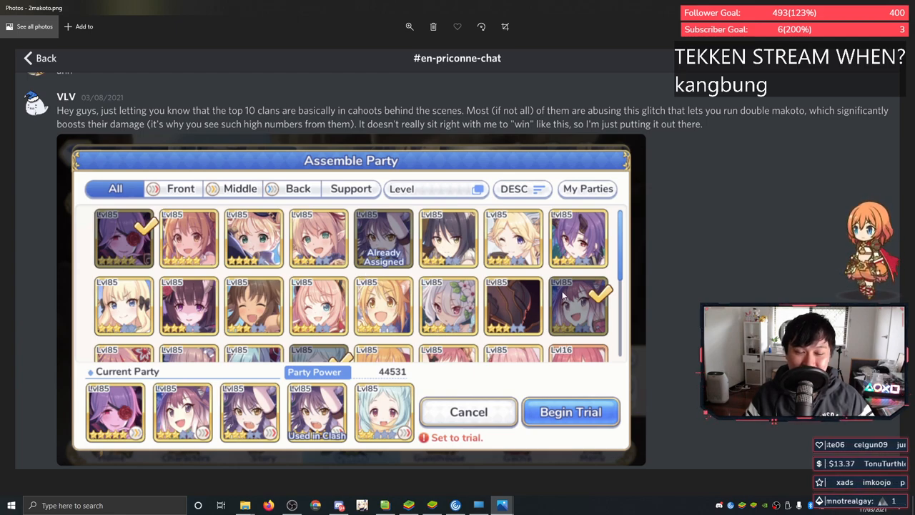
mouse_move(394, 355)
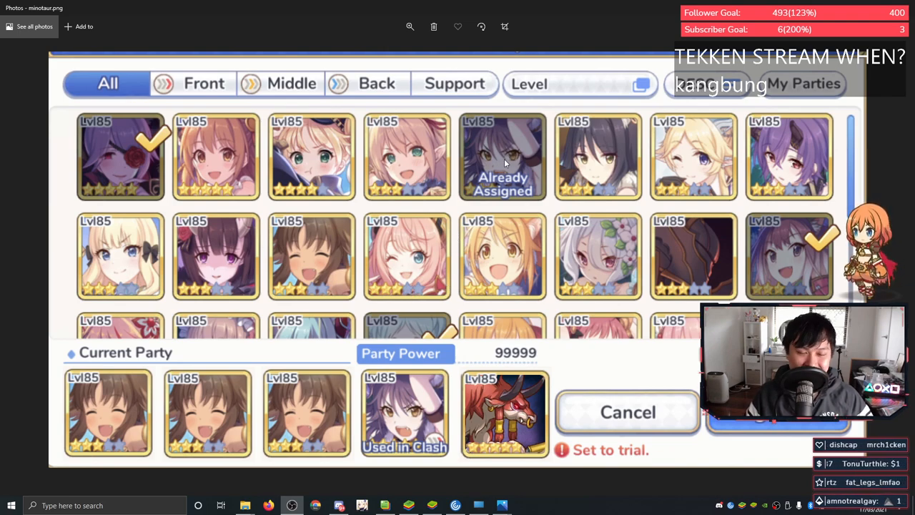
mouse_move(513, 227)
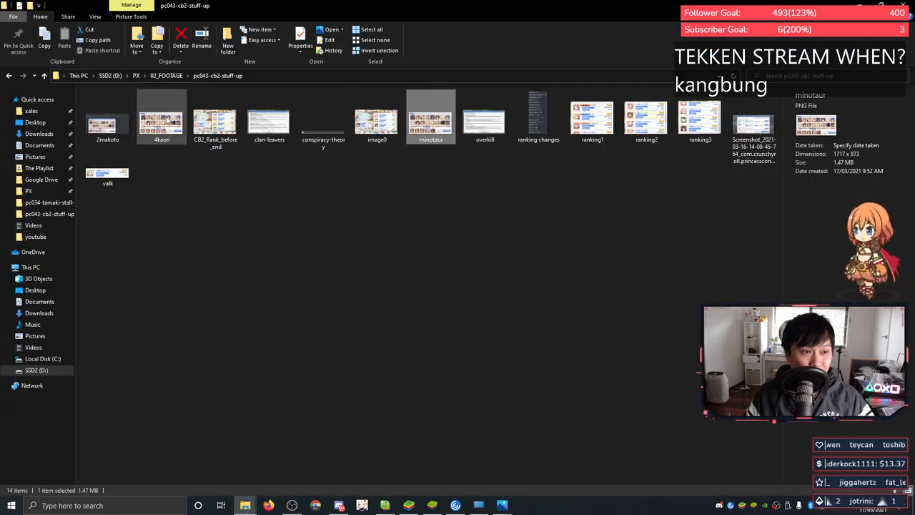
Step: Show the Valk ranking screenshot: 27th place, score 228468118, 25 of 30 members
double_click(215, 120)
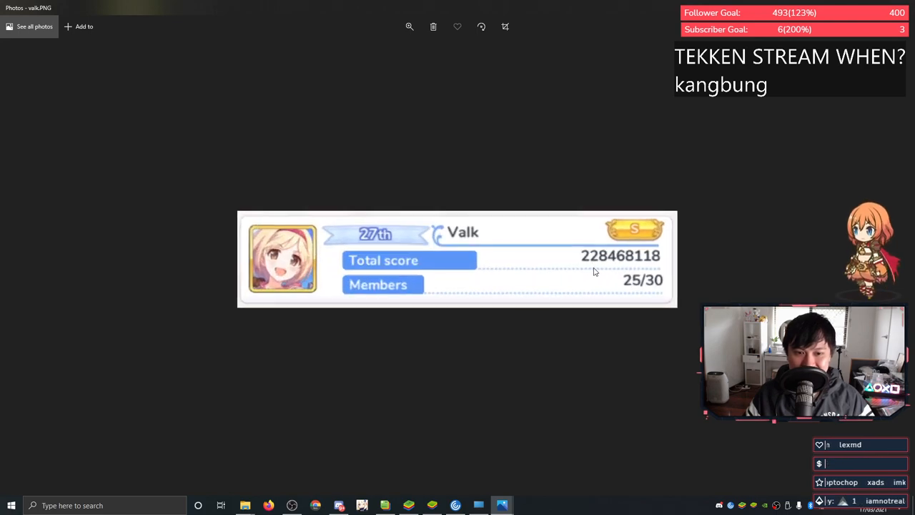
mouse_move(572, 283)
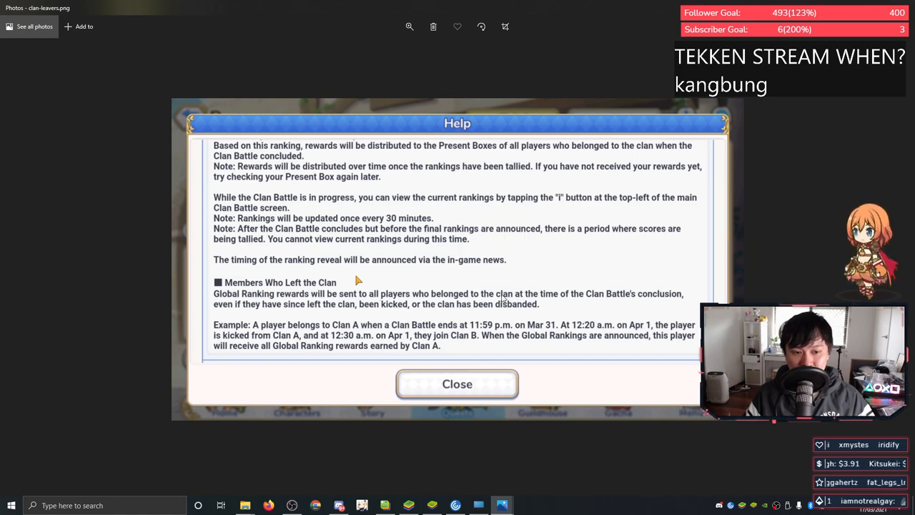
mouse_move(613, 299)
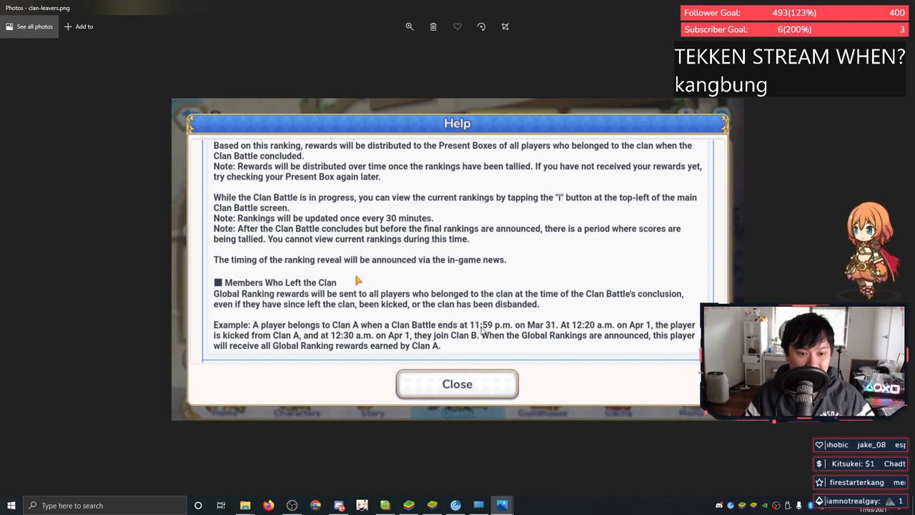
mouse_move(472, 340)
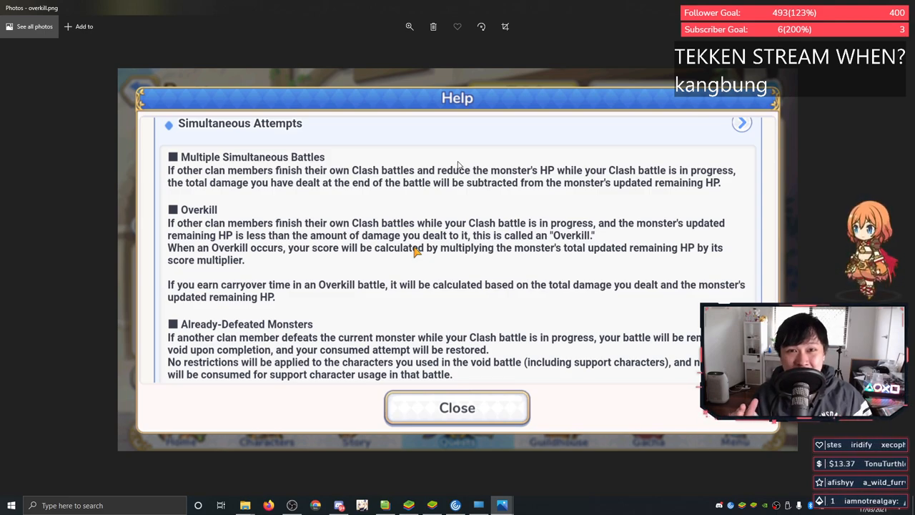
mouse_move(449, 258)
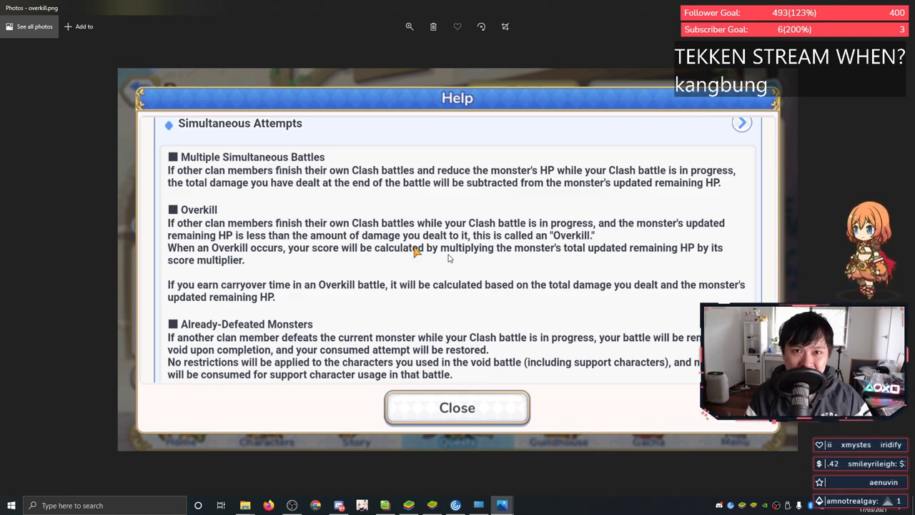
mouse_move(456, 206)
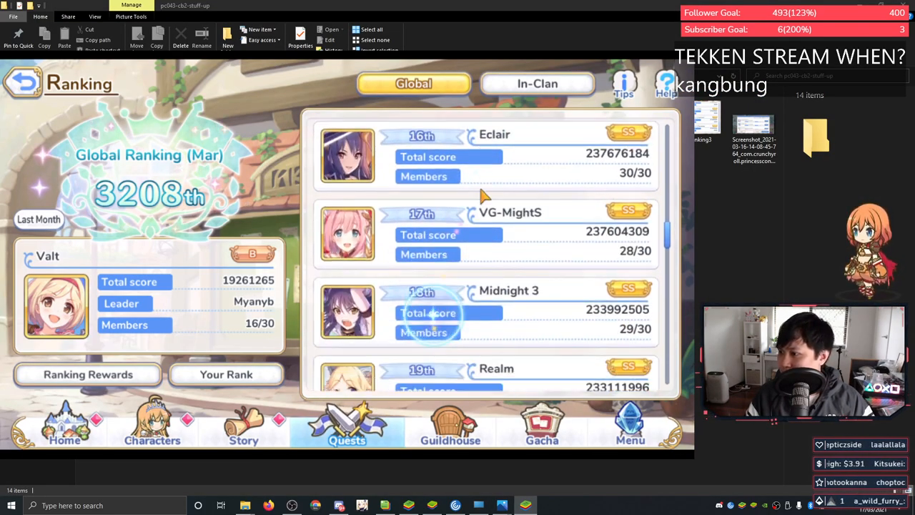
Step: Scroll the live global ranking from 16th down past Valk to HaatoCult, Raindrop and Ever Tale at 29th–31st
scroll("down", 3)
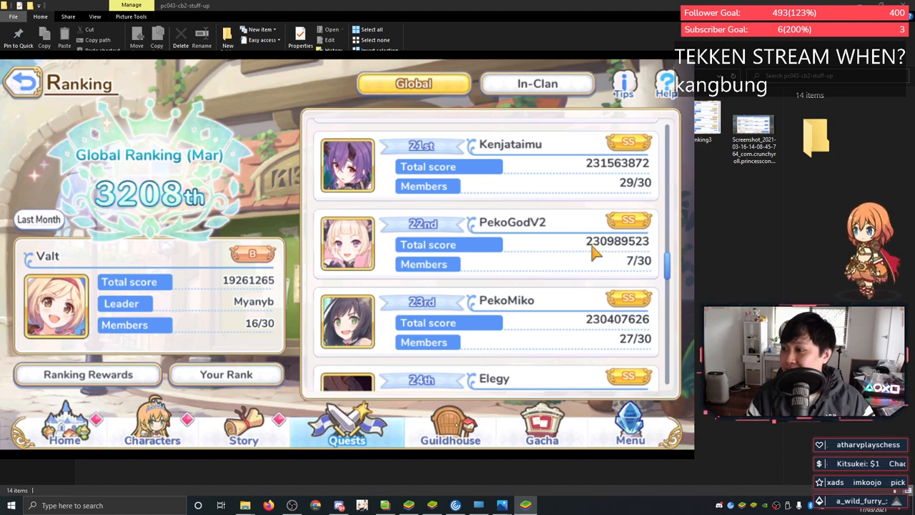
scroll("down", 3)
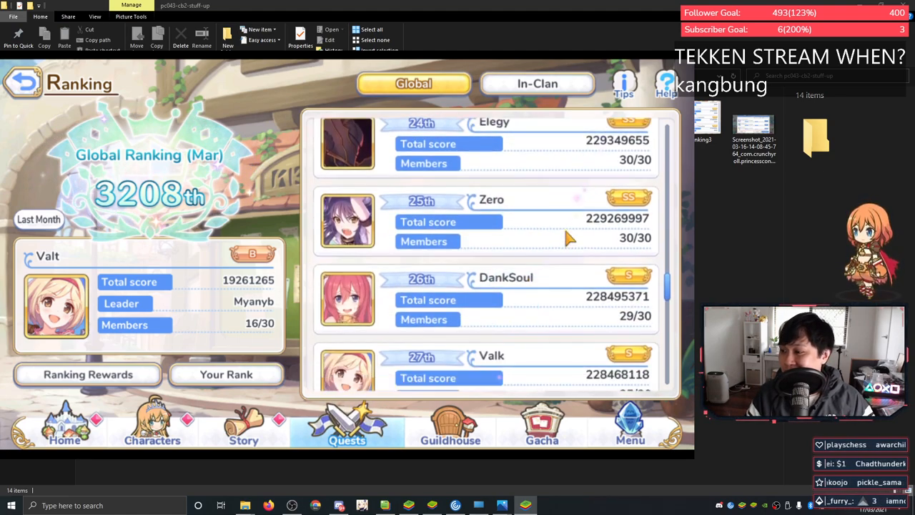
scroll("down", 3)
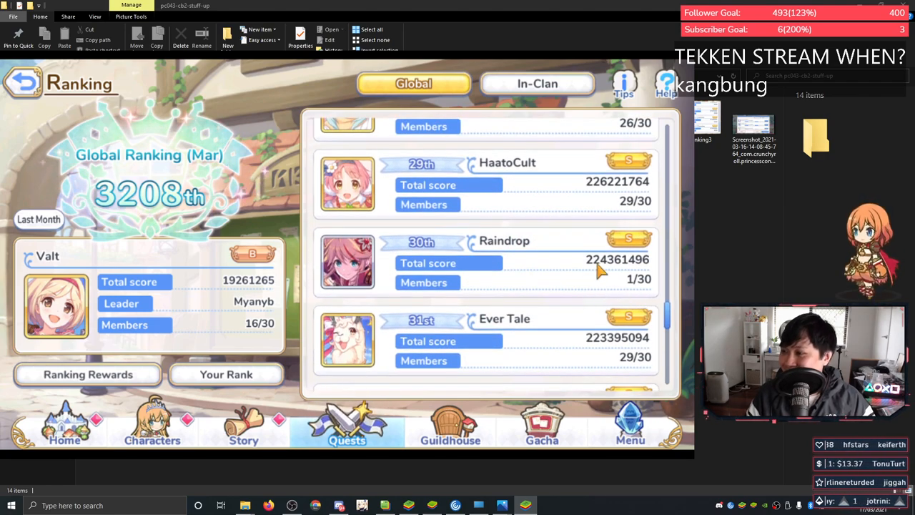
mouse_move(550, 277)
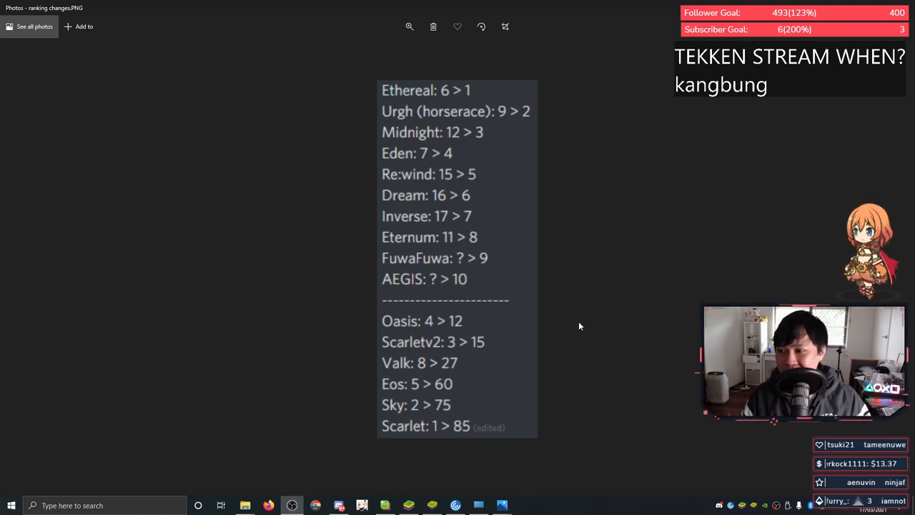
mouse_move(495, 136)
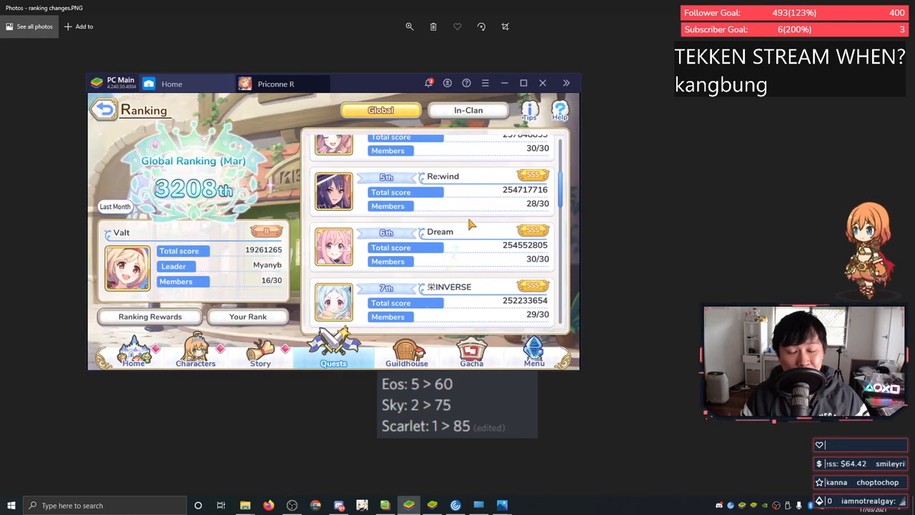
scroll("down", 3)
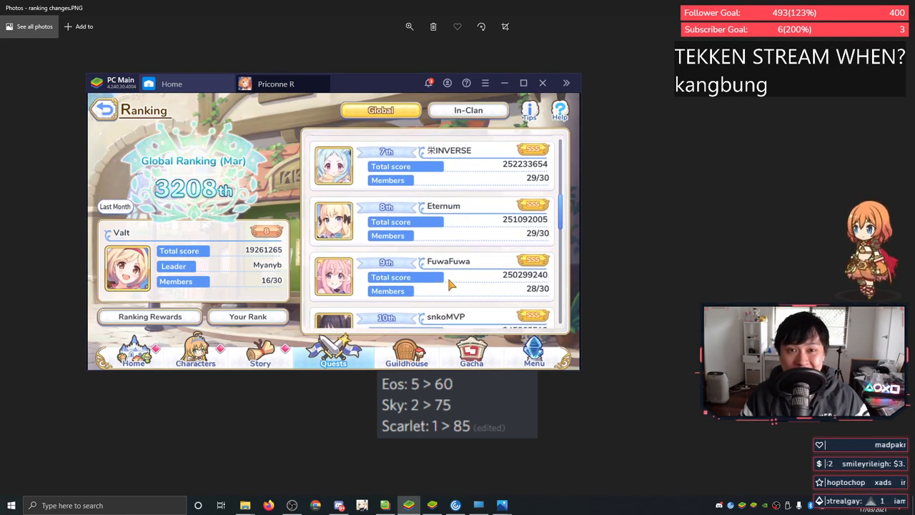
scroll("up", 3)
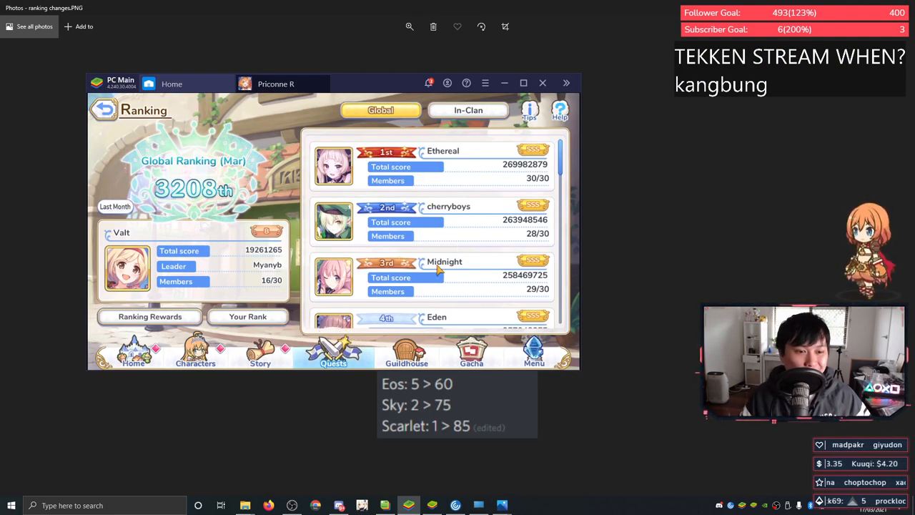
scroll("down", 3)
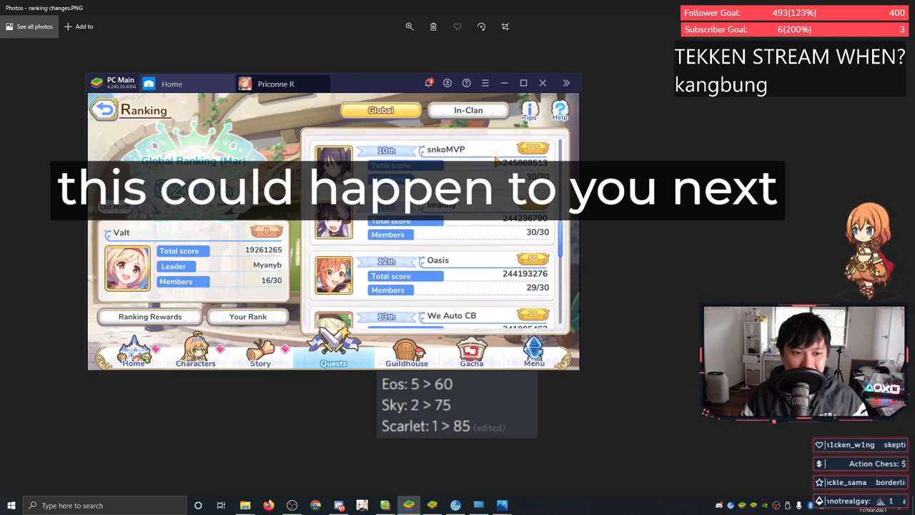
scroll("down", 3)
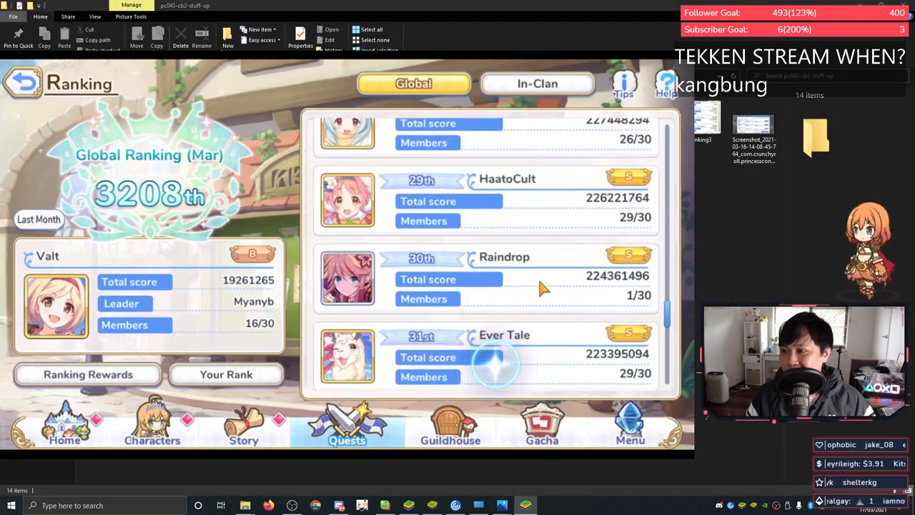
Step: Scroll the live global ranking list from around 30th down to 43rd place
scroll("down", 3)
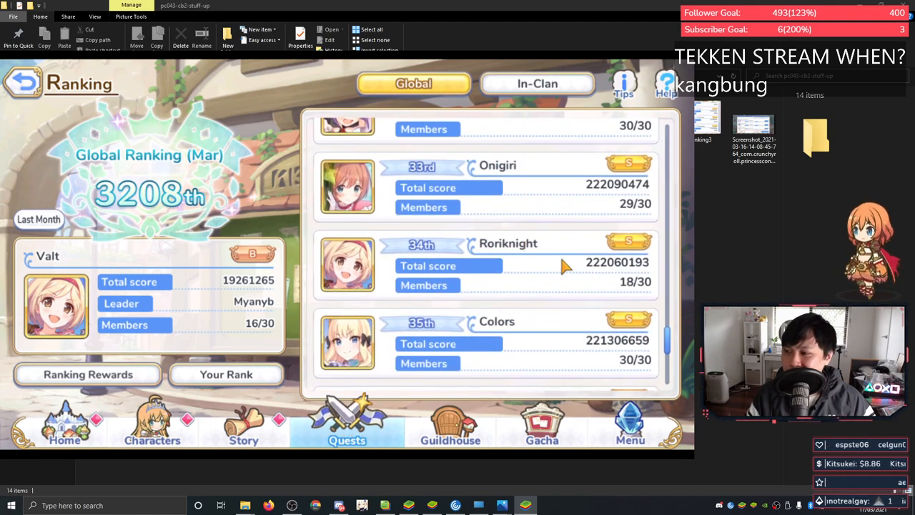
scroll("down", 3)
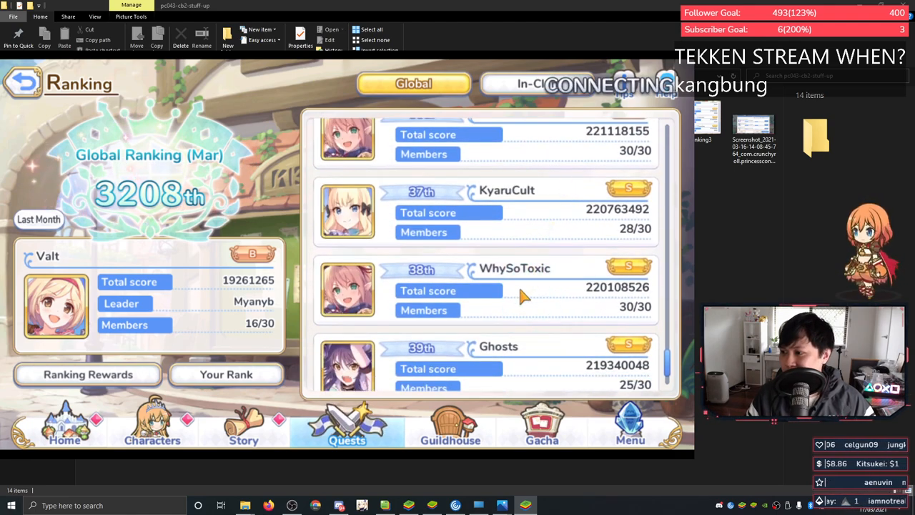
scroll("down", 3)
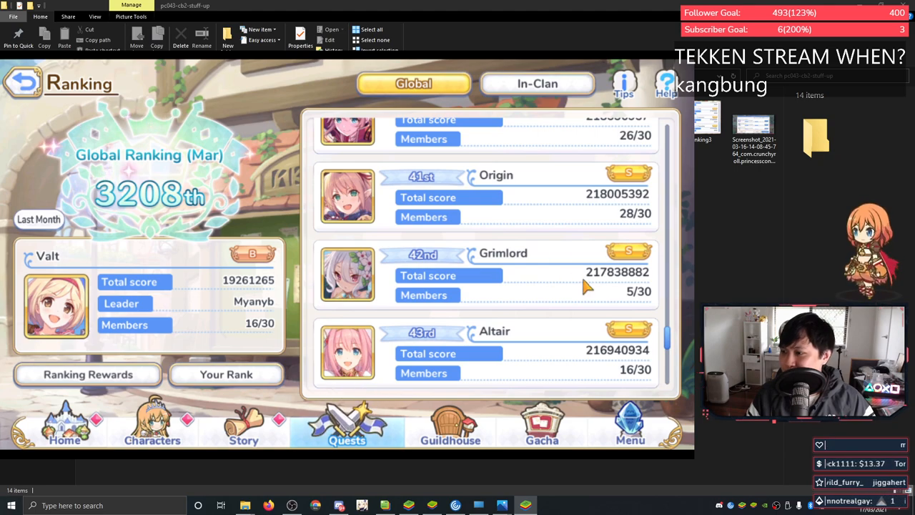
scroll("down", 3)
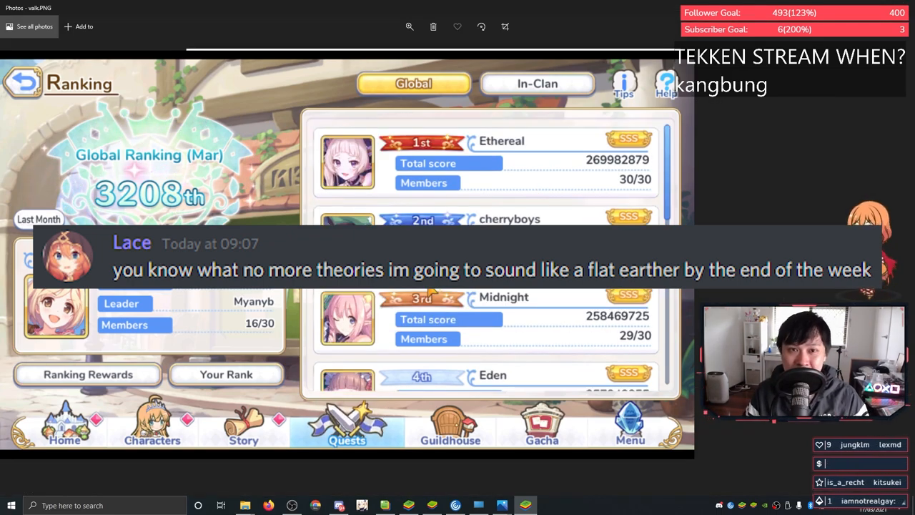
Step: Scroll the global ranking through the top six clans before leaving the ranking screen
scroll("down", 3)
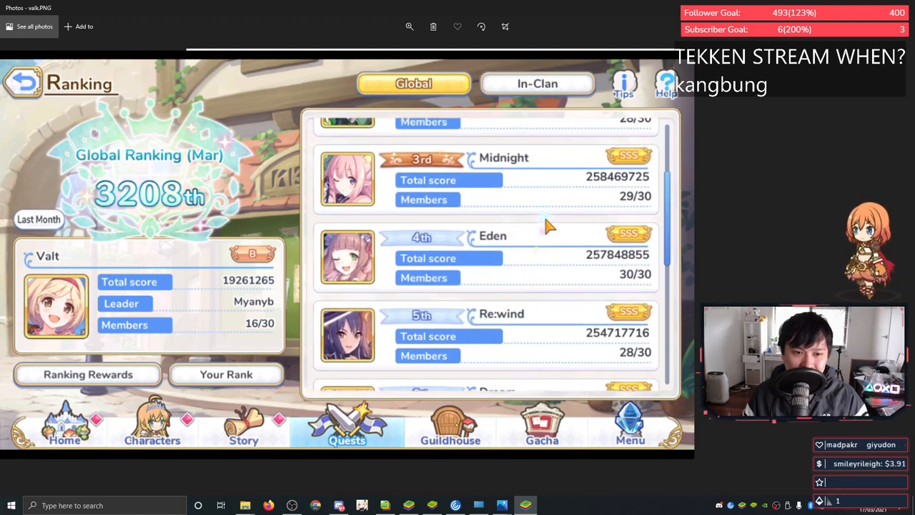
scroll("down", 3)
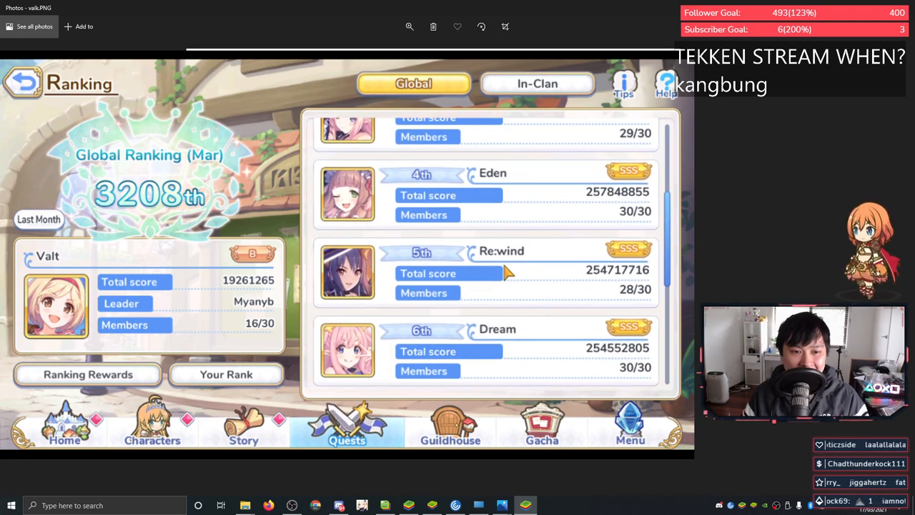
mouse_move(504, 303)
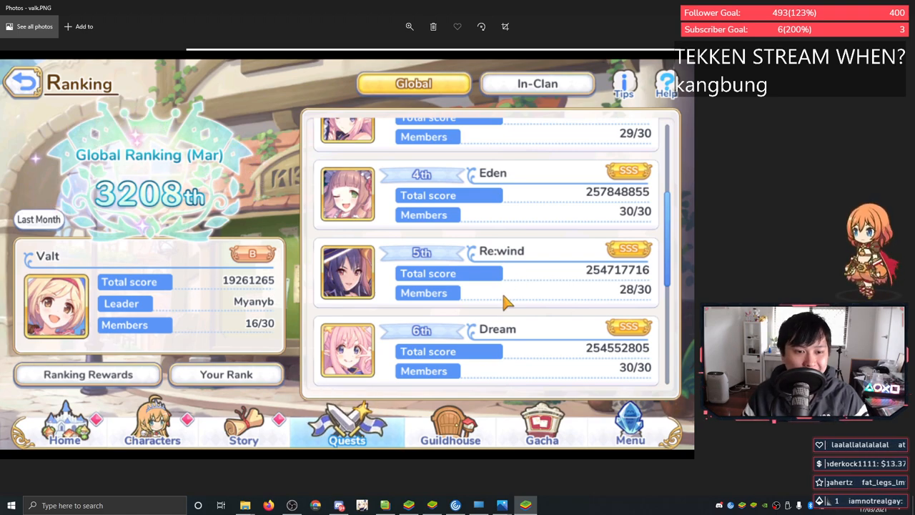
scroll("down", 3)
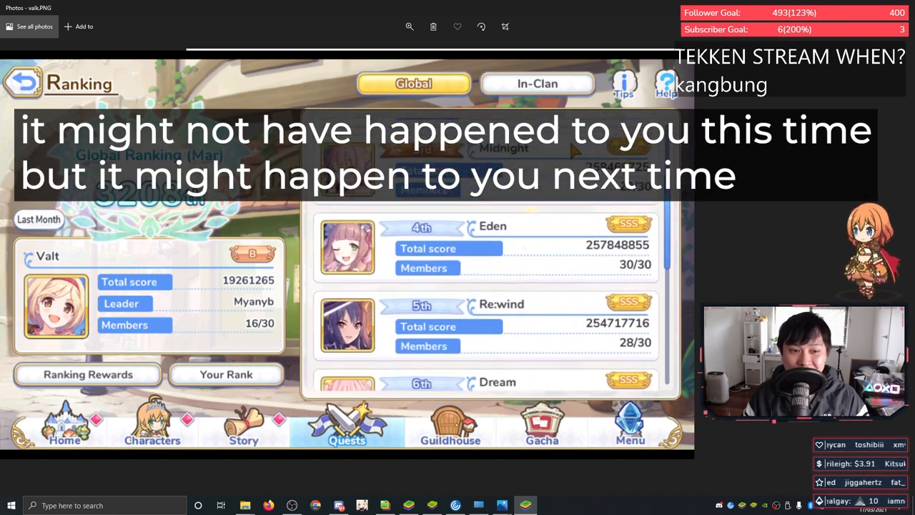
scroll("down", 3)
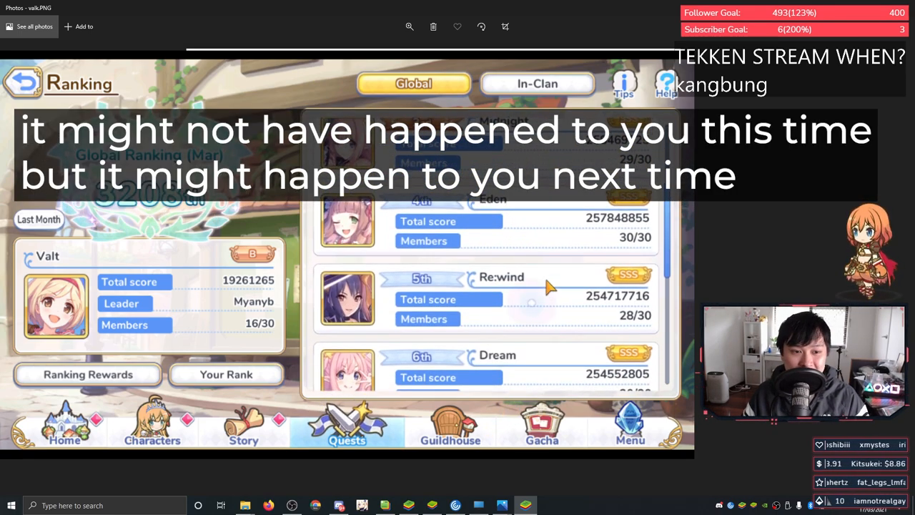
scroll("down", 3)
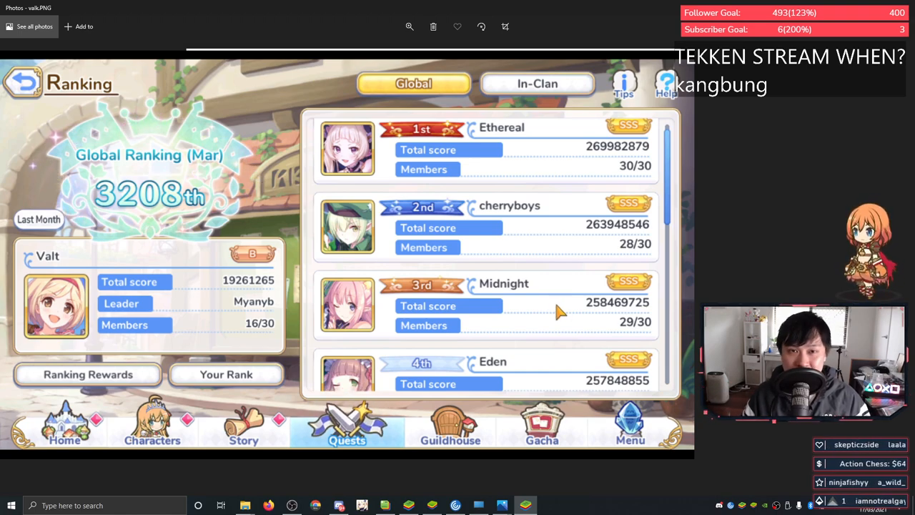
mouse_move(509, 295)
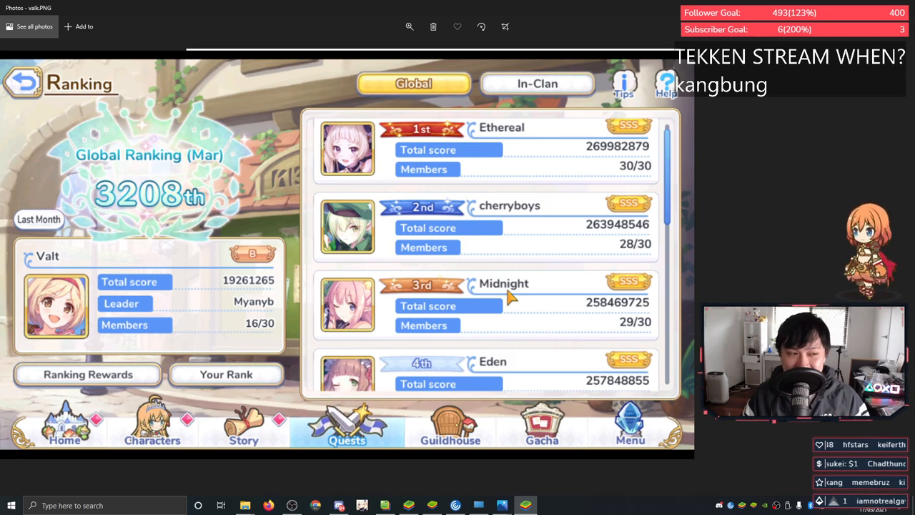
mouse_move(541, 289)
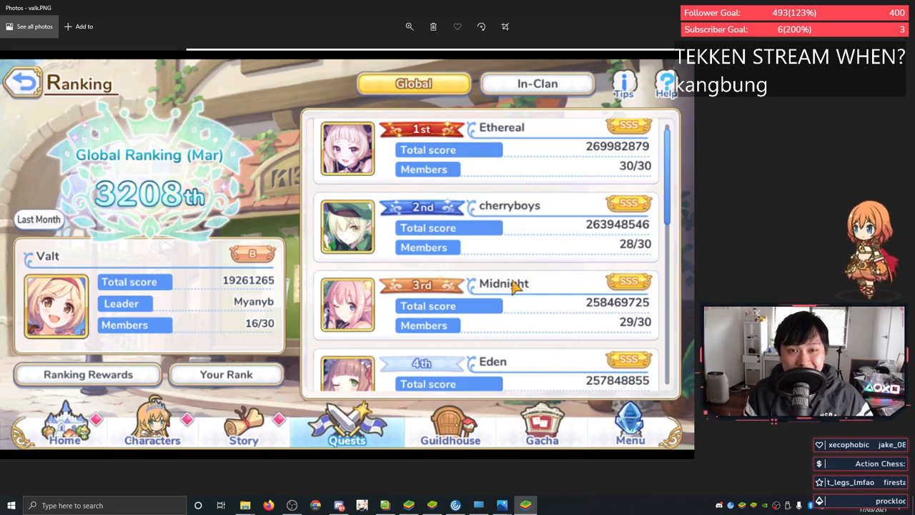
scroll("down", 3)
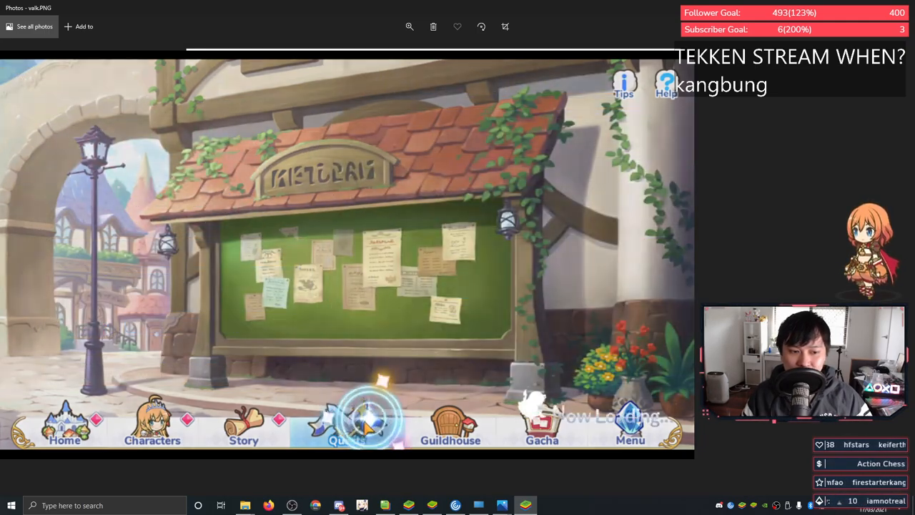
Step: Review the reward history, including 6000 Jewels for clan battle rank 27, and return to the home screen
left_click(346, 426)
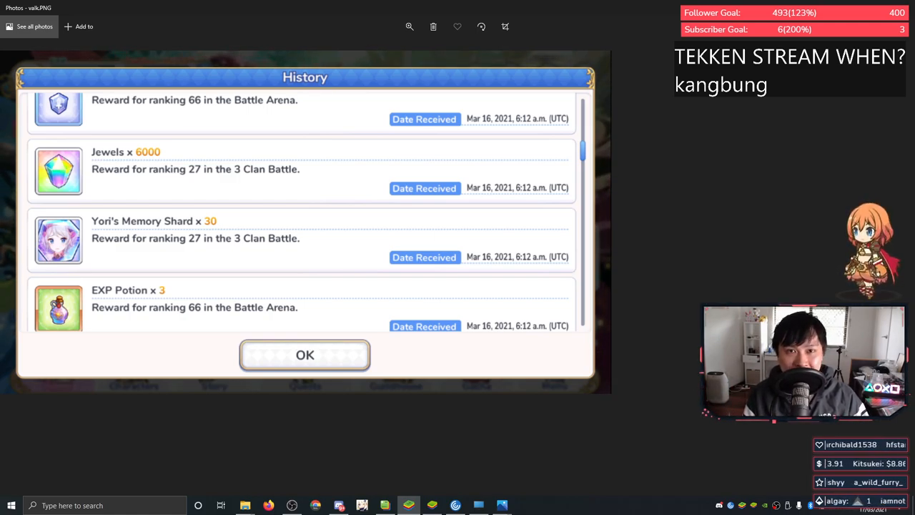
left_click(305, 354)
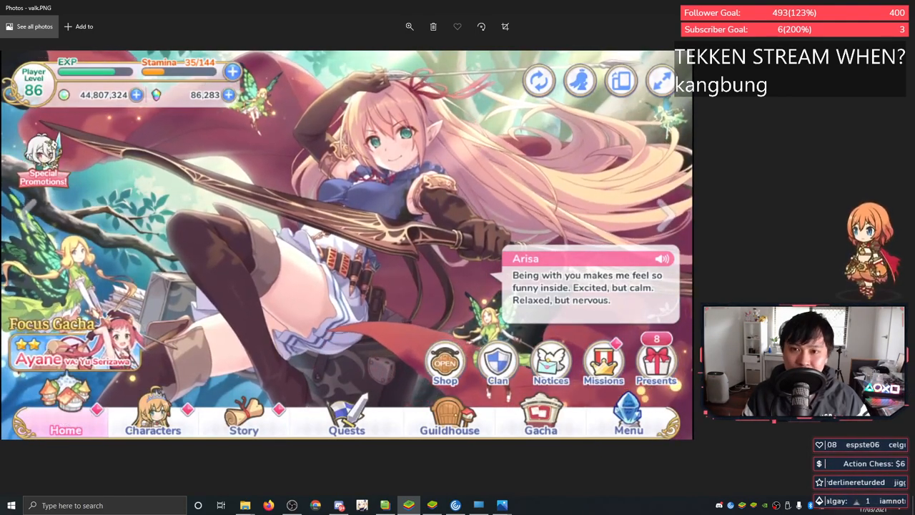